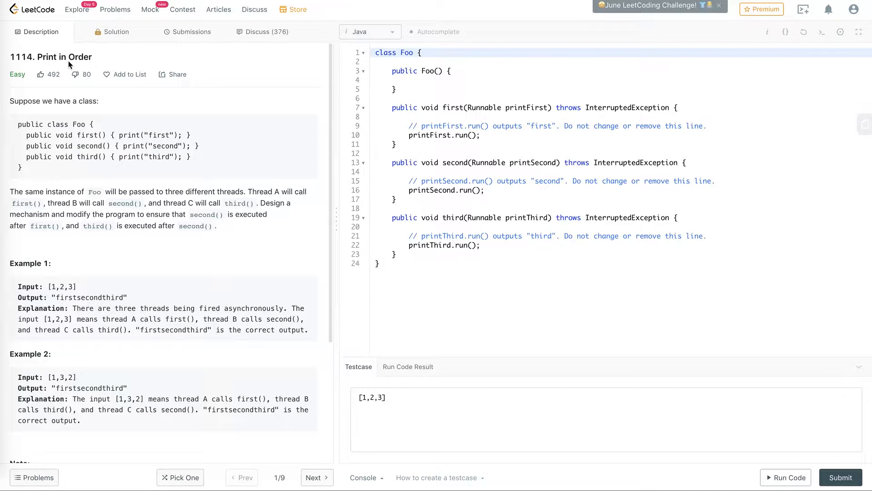
mouse_move(195, 87)
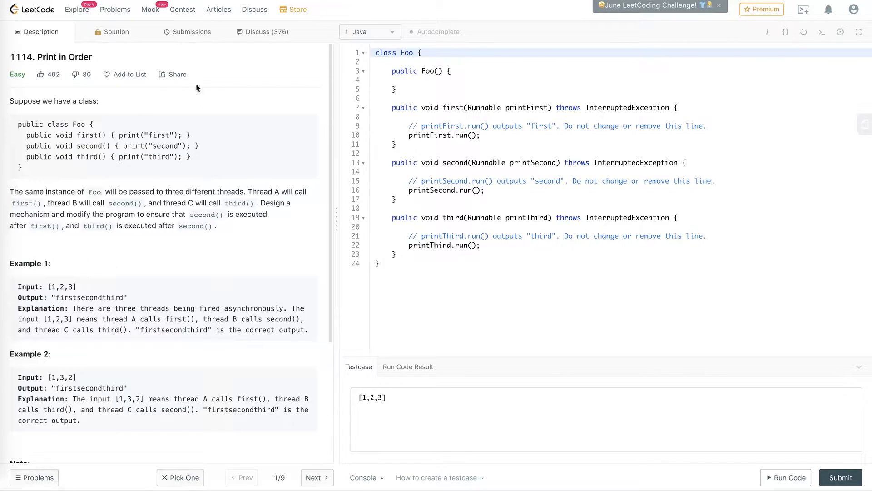
mouse_move(109, 236)
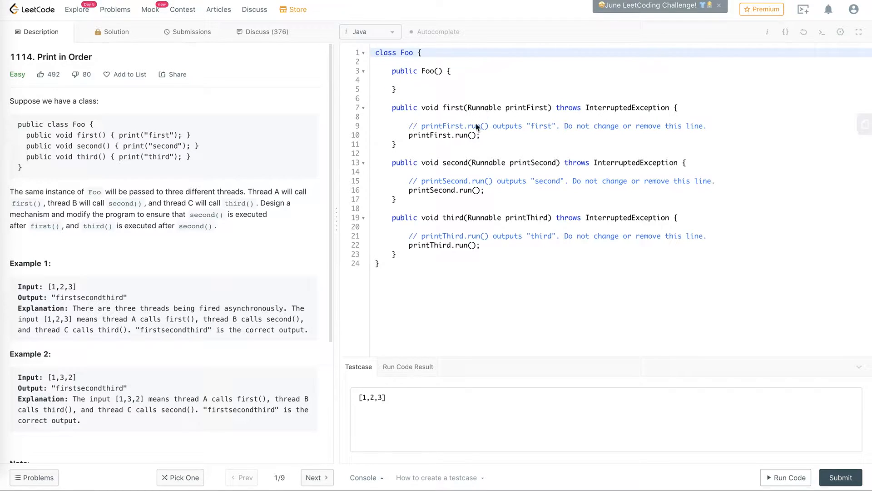
mouse_move(456, 220)
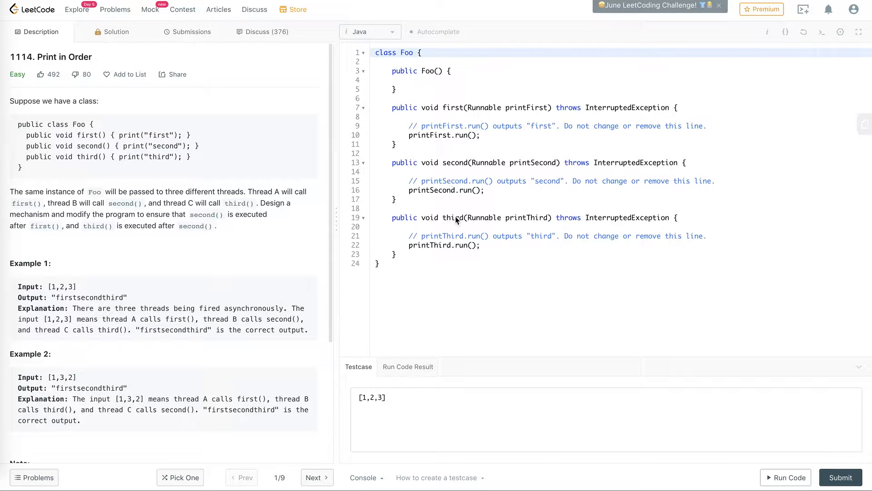
mouse_move(543, 106)
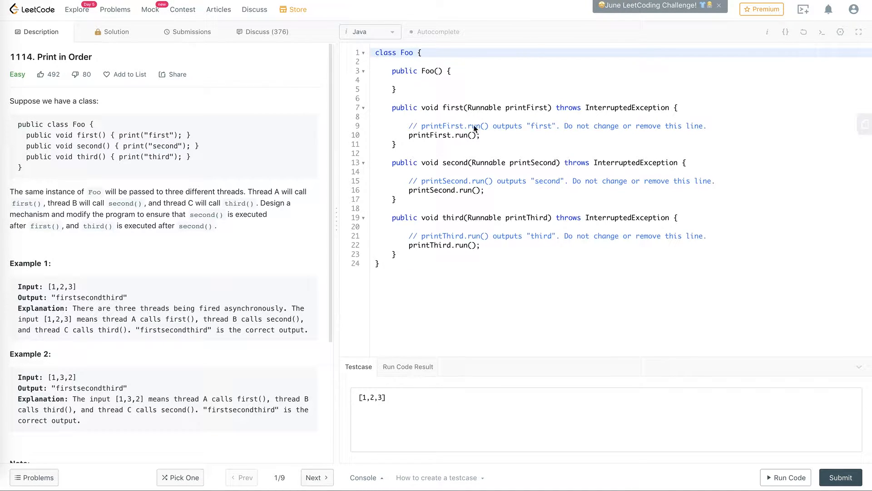
mouse_move(434, 228)
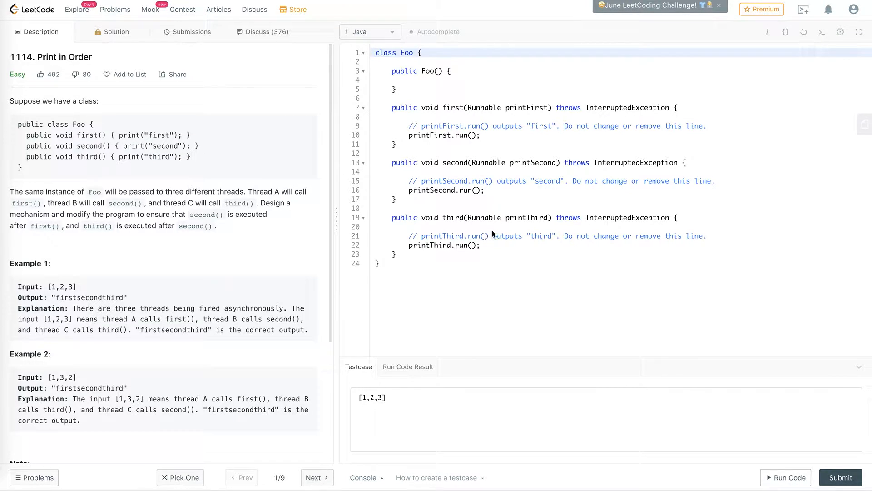
mouse_move(525, 220)
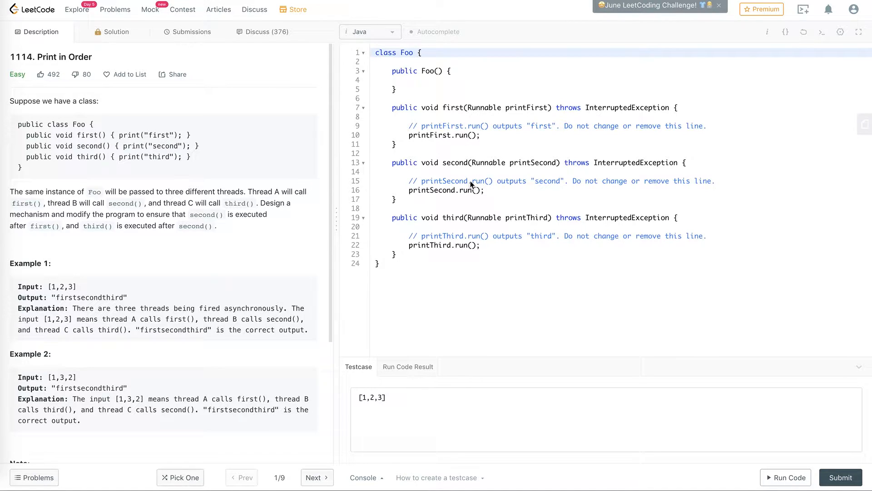
mouse_move(478, 234)
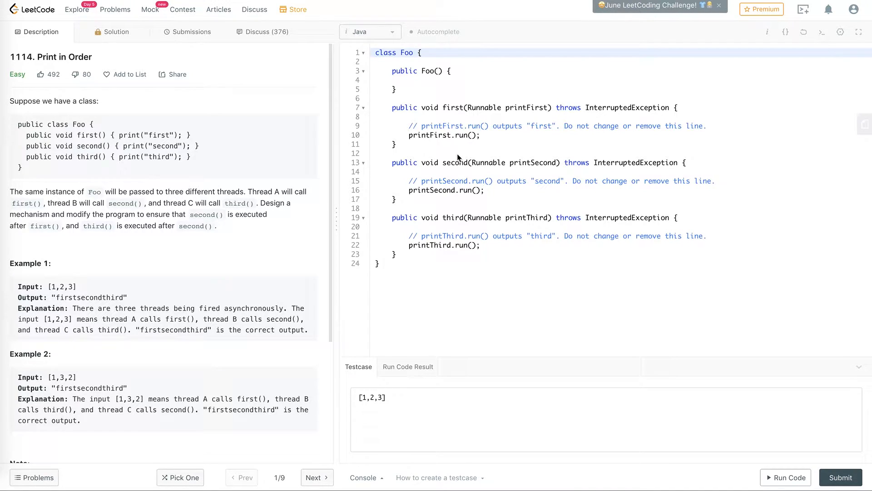
mouse_move(492, 180)
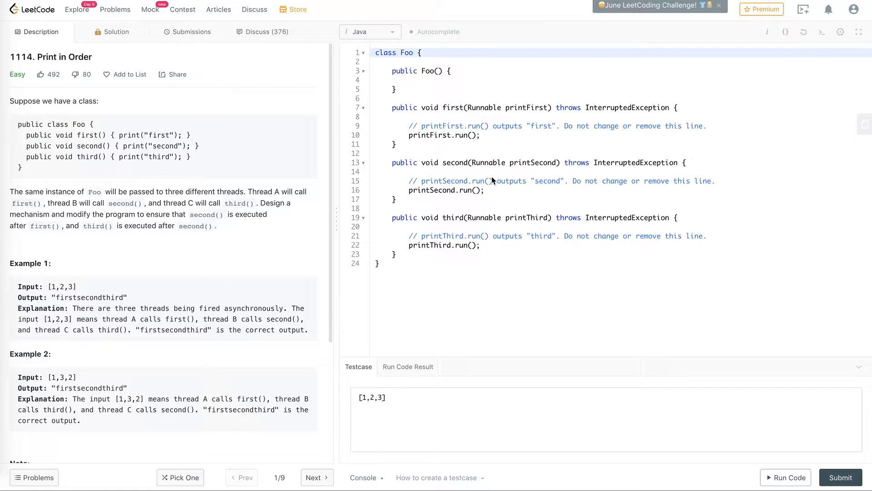
mouse_move(492, 184)
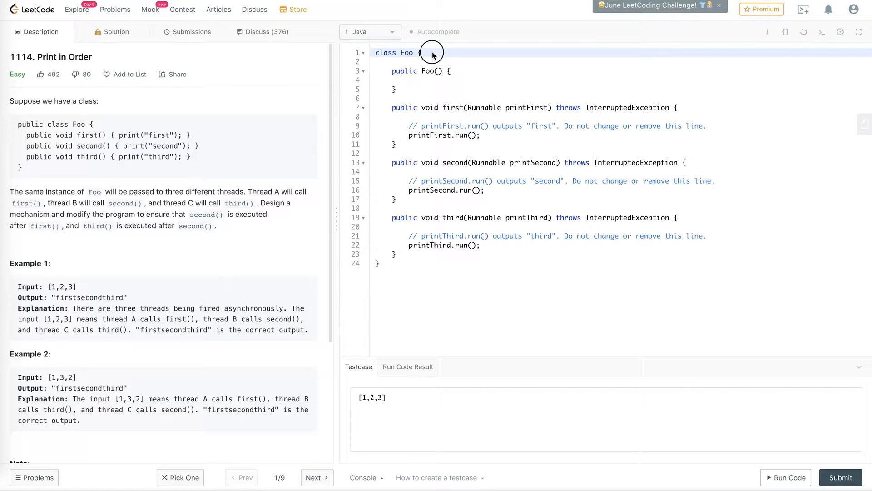
Declare two private CountDownLatch fields, latchAfterFirst and latchAfterSecond, in class Foo.
left_click(421, 53)
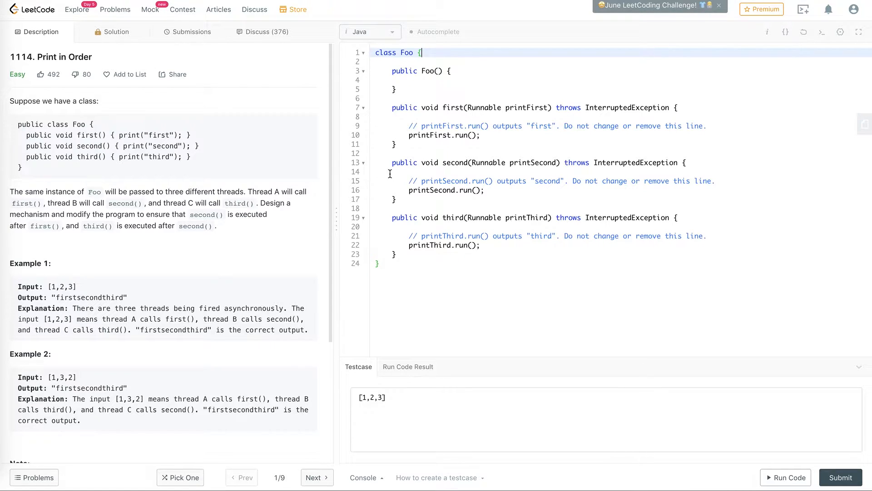
left_click_drag(391, 162, 396, 199)
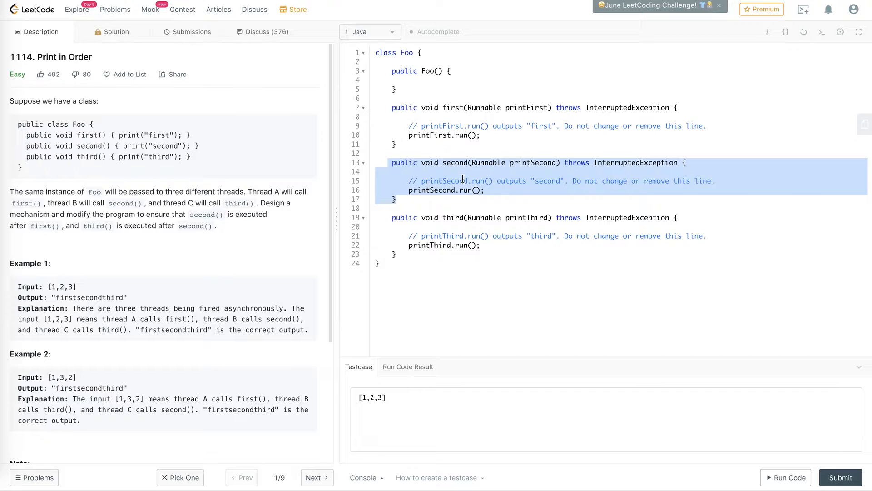
left_click(503, 205)
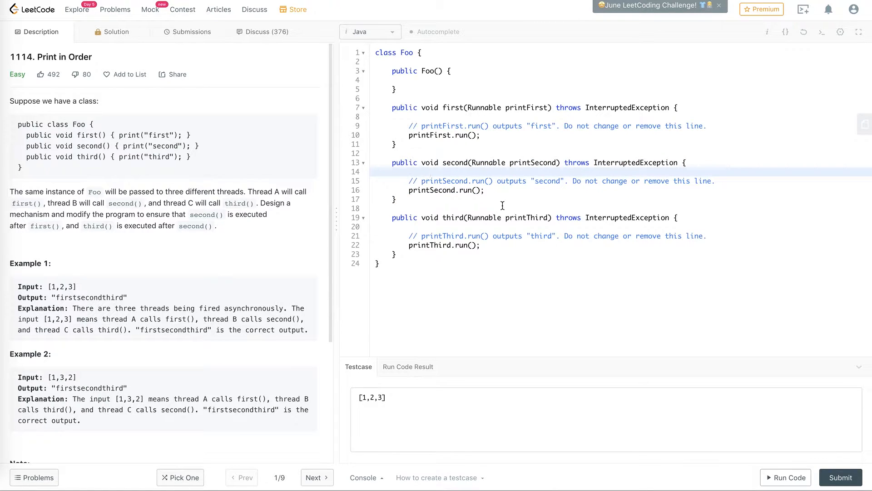
mouse_move(467, 139)
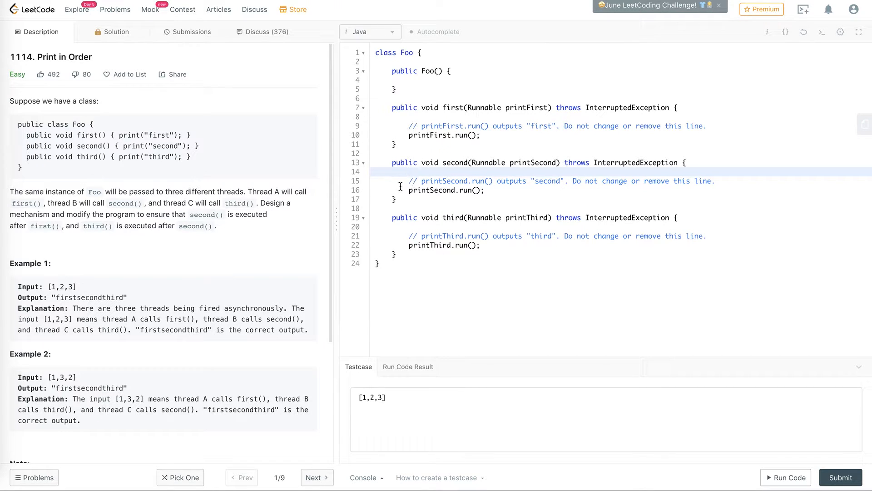
left_click(487, 189)
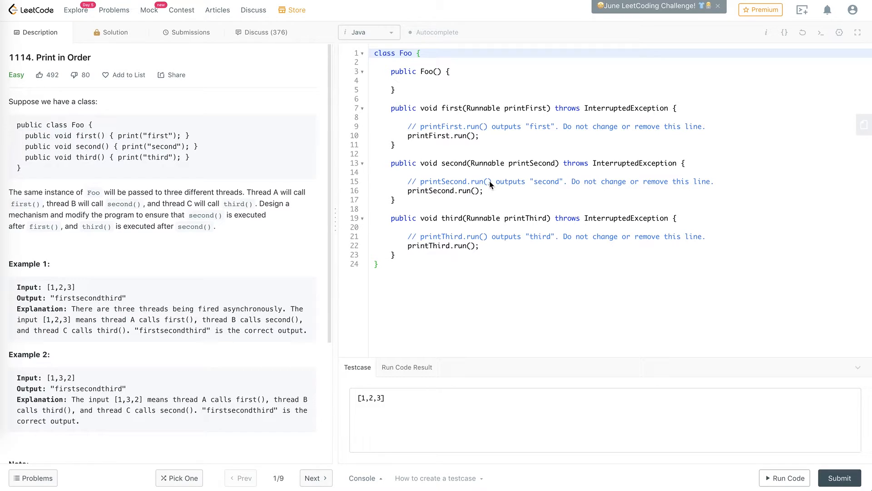
mouse_move(489, 238)
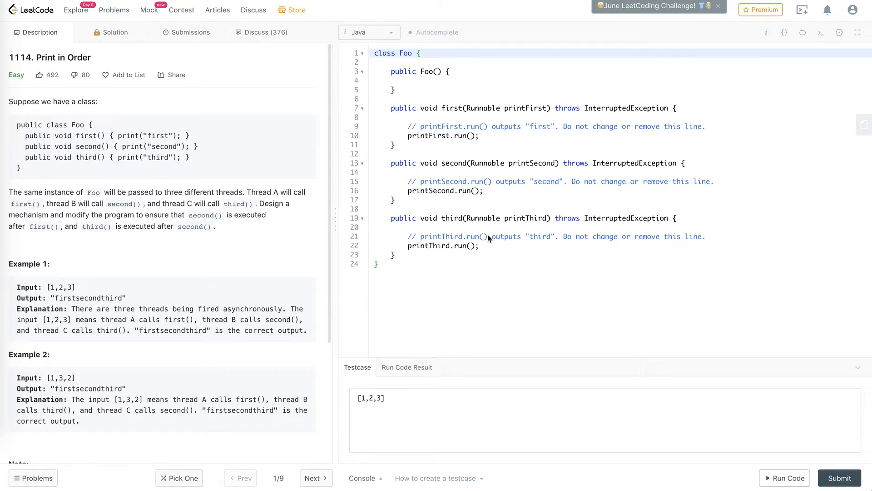
mouse_move(493, 244)
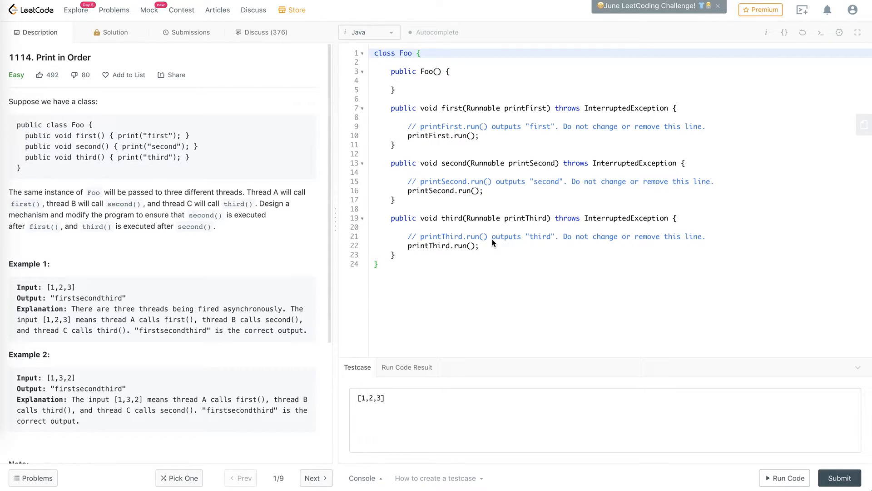
mouse_move(486, 233)
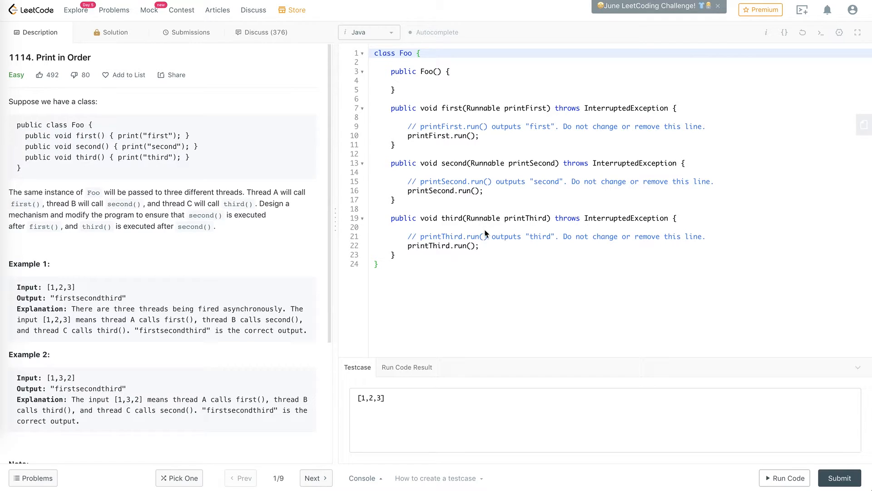
mouse_move(491, 188)
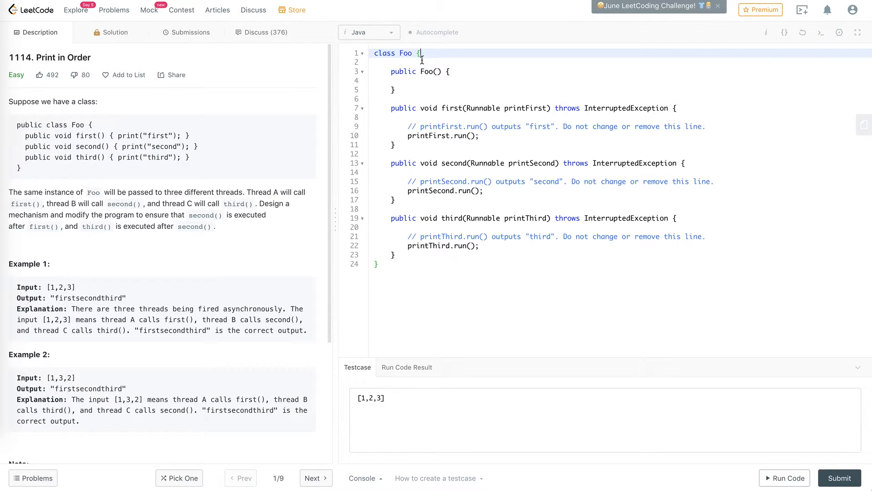
type("priv")
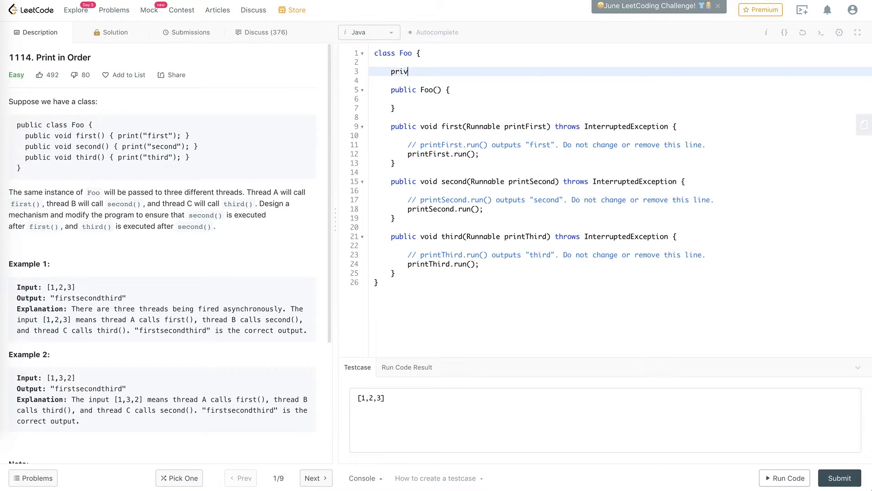
type("ate CountDownLatch l")
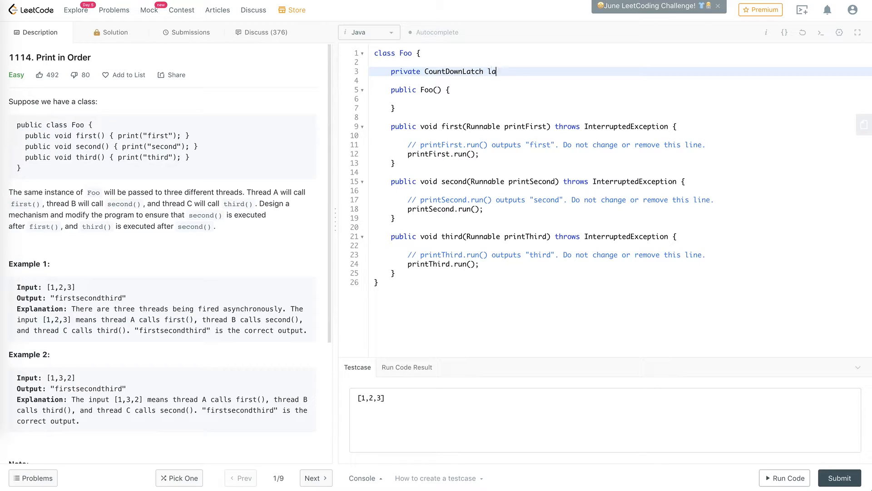
type("atchAfter")
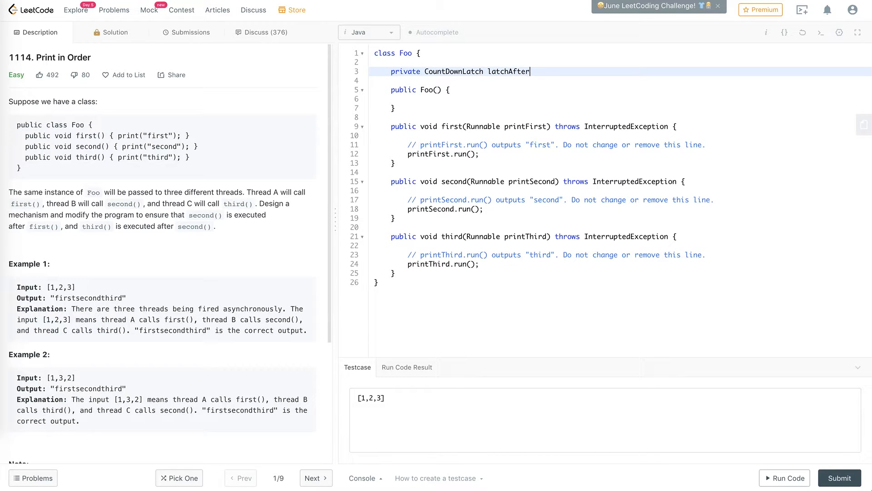
type("First;")
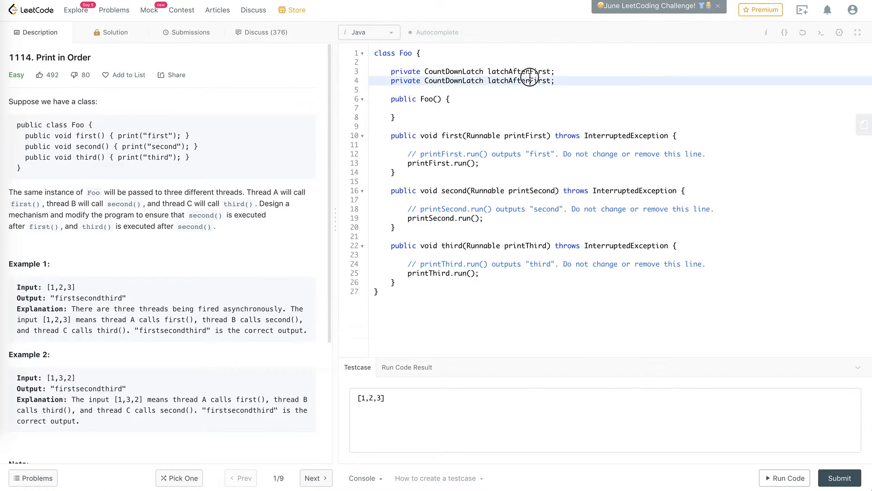
type("Second")
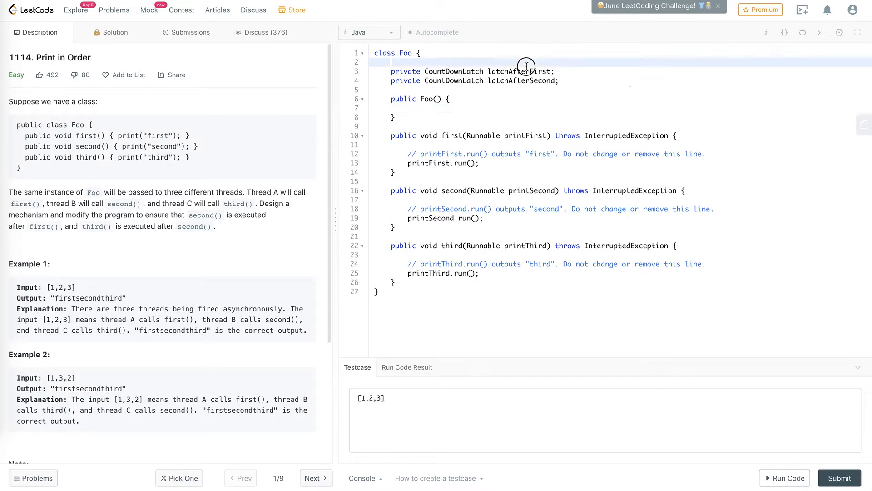
Initialize latchAfterFirst and latchAfterSecond to new CountDownLatch(1) in the Foo constructor.
type("latchAfterFirst")
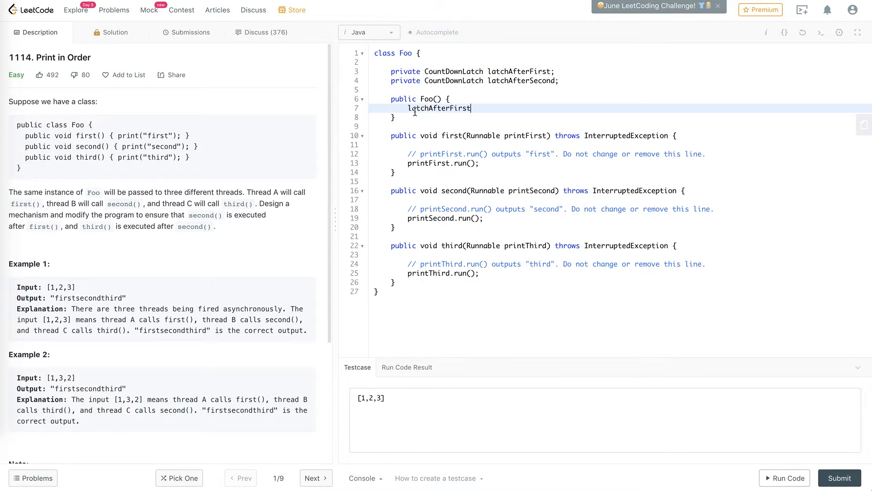
type("= new")
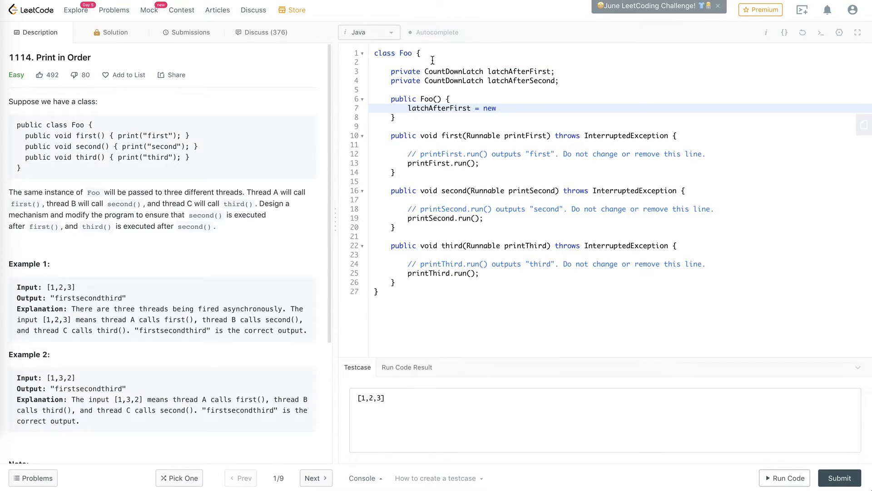
type("CountDownLatch")
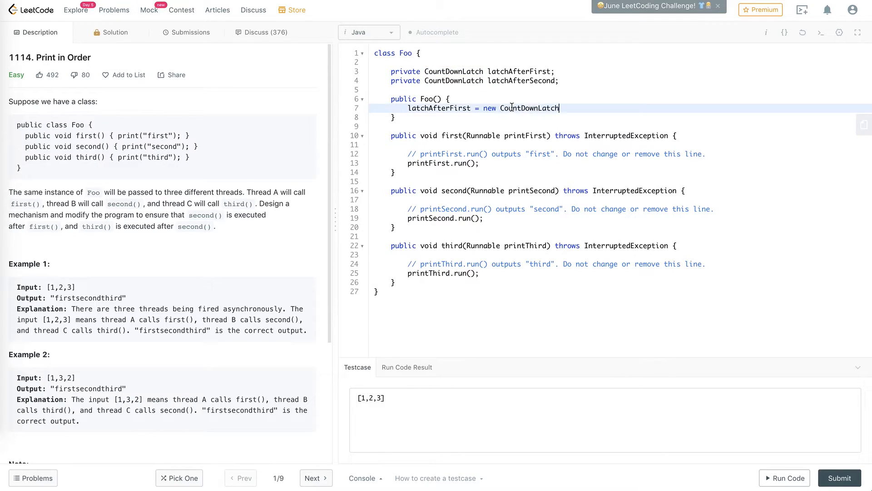
type("(1)")
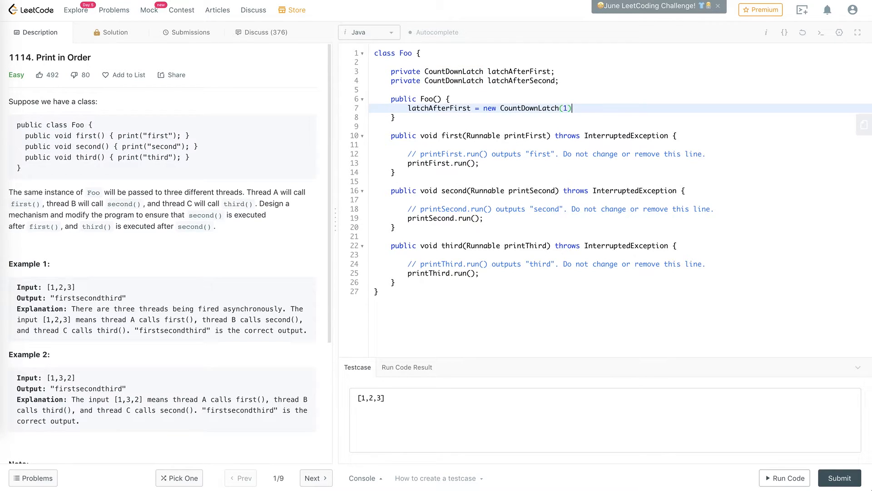
type(";")
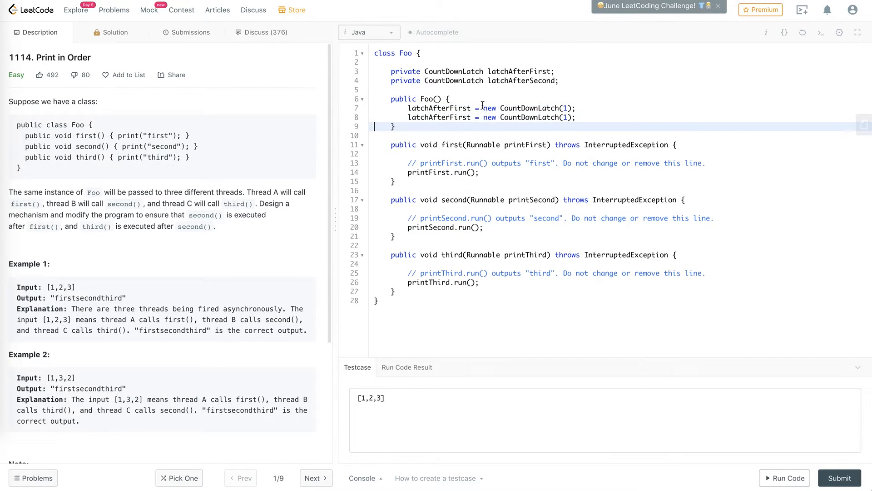
double_click(522, 80)
type("Second")
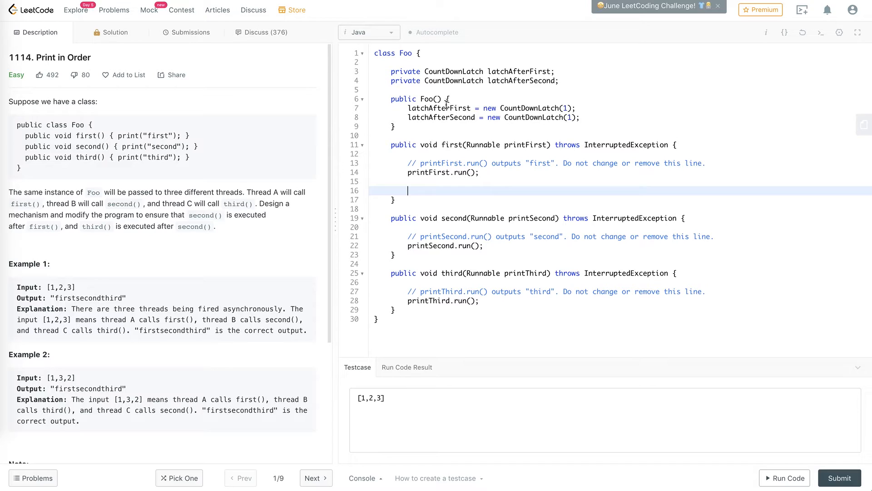
Add latchAfterFirst.countDown() after printFirst and latchAfterFirst.await() at the top of second().
type("latchAfterFirst")
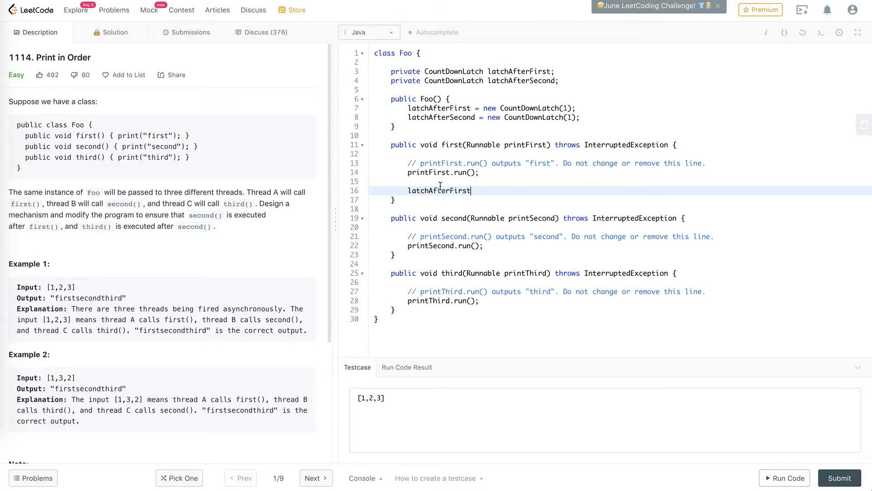
type(".countDo")
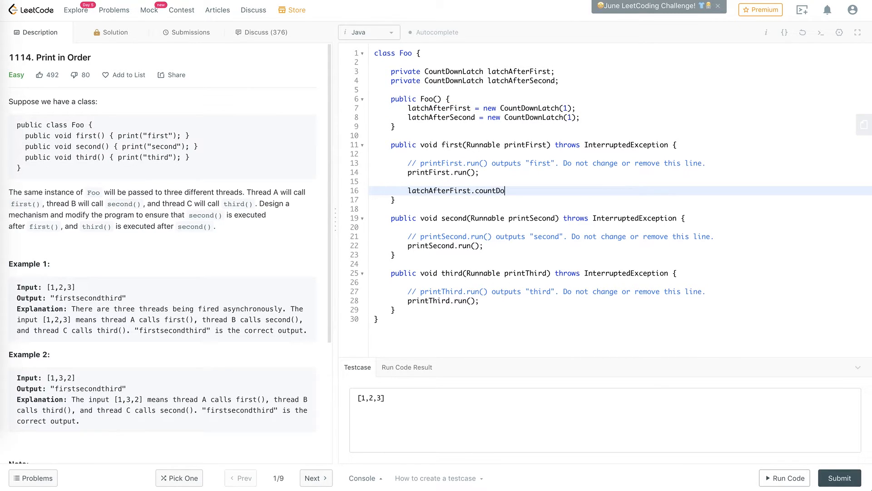
type("wn();")
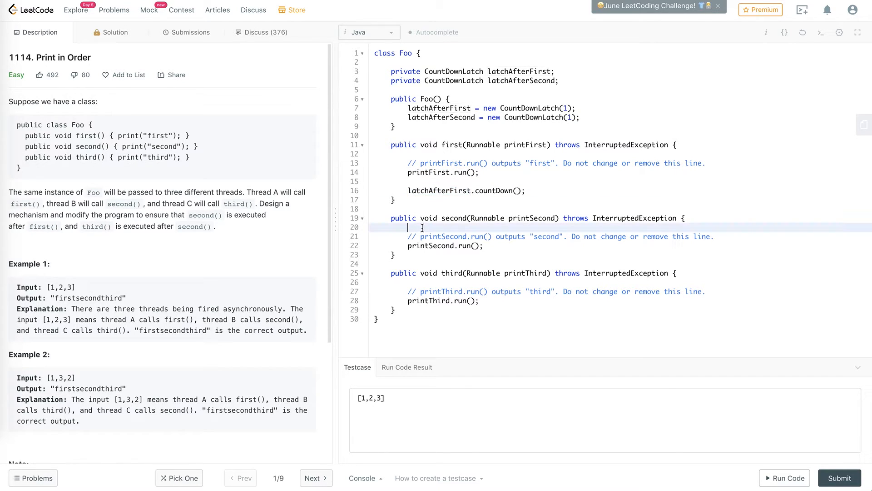
type("latchAfterFirst.await()")
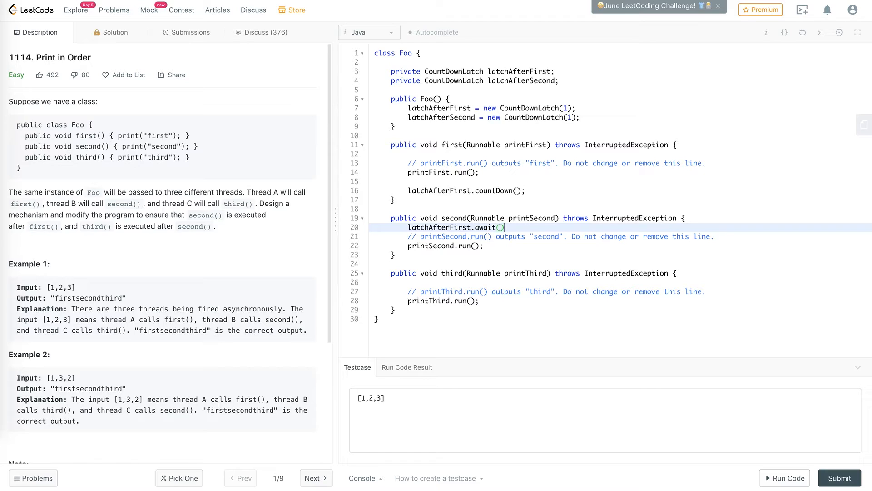
key("Enter")
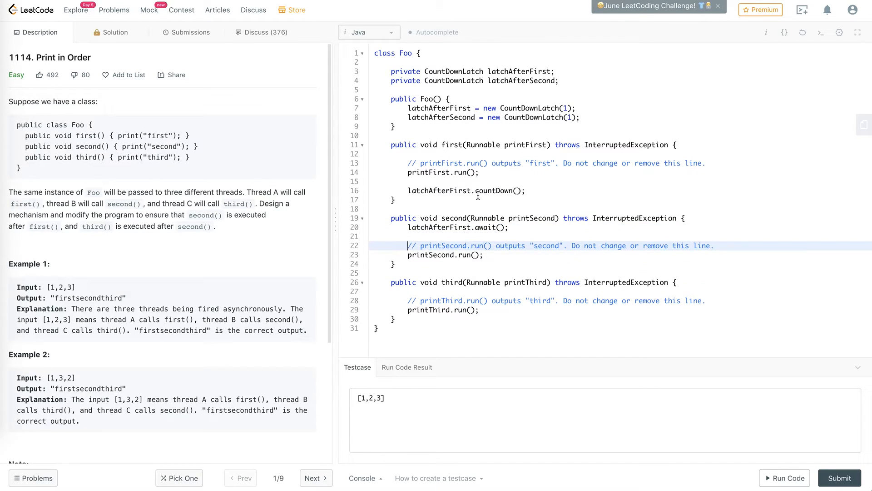
double_click(439, 189)
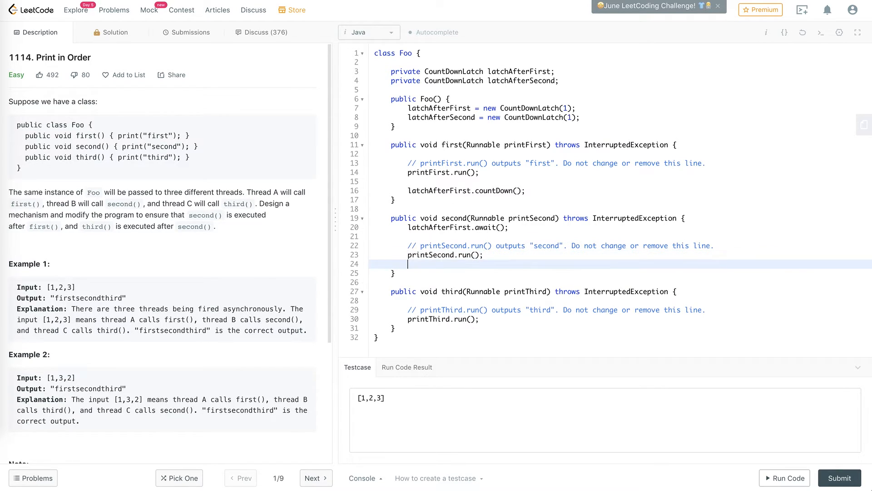
Add latchAfterSecond.countDown() at the end of second() after printSecond.
key("enter")
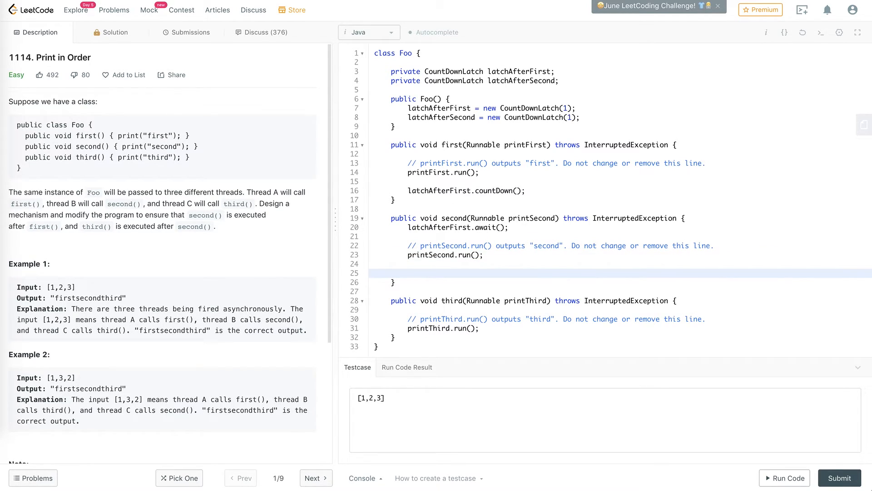
double_click(440, 117)
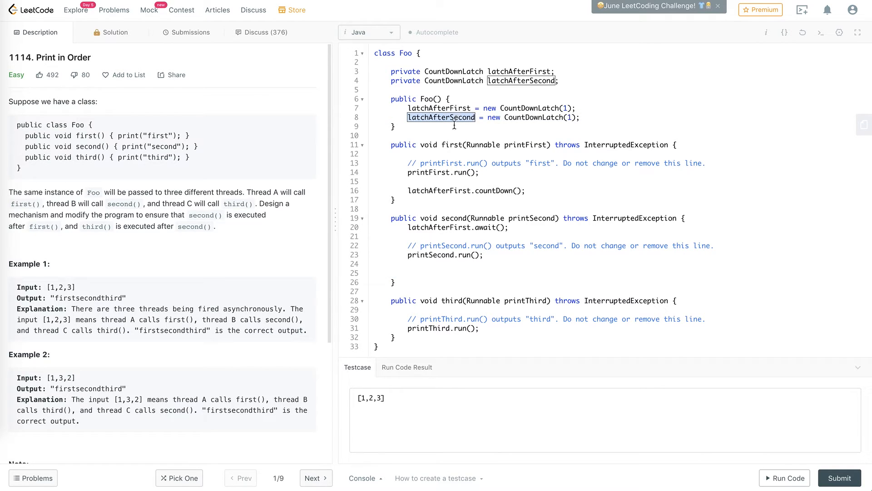
type("latchAfterSecond.co")
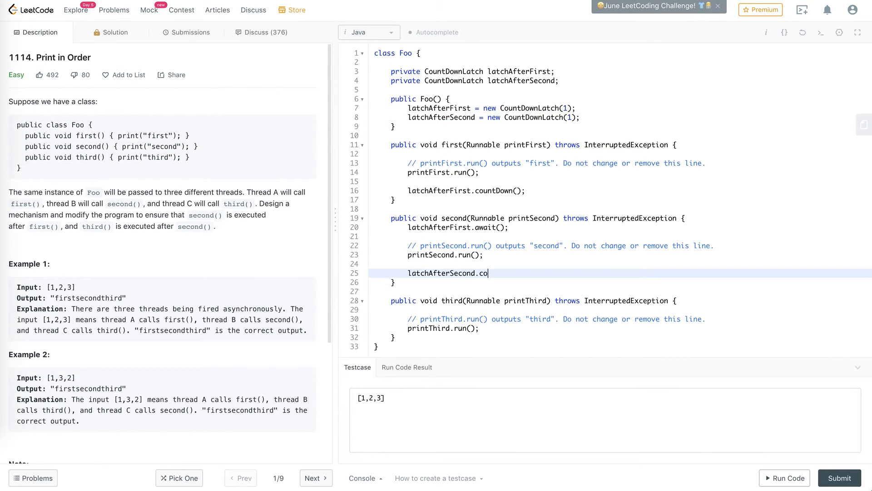
type("un")
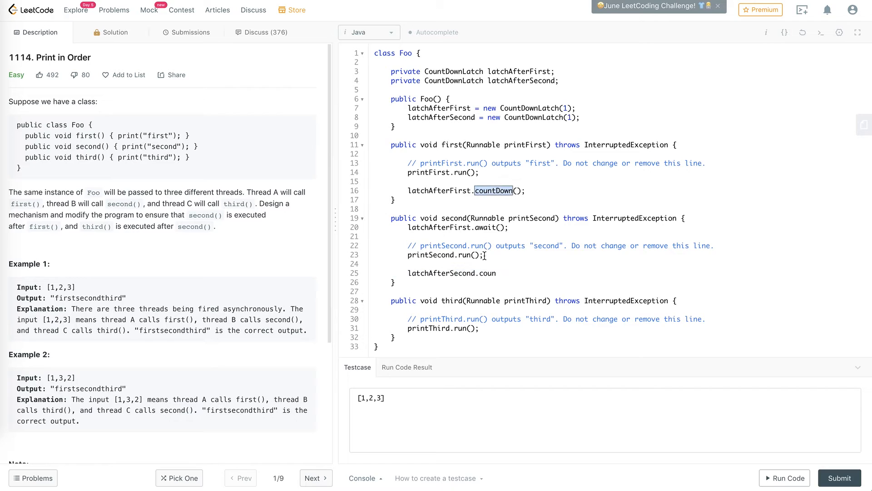
type("tDown();")
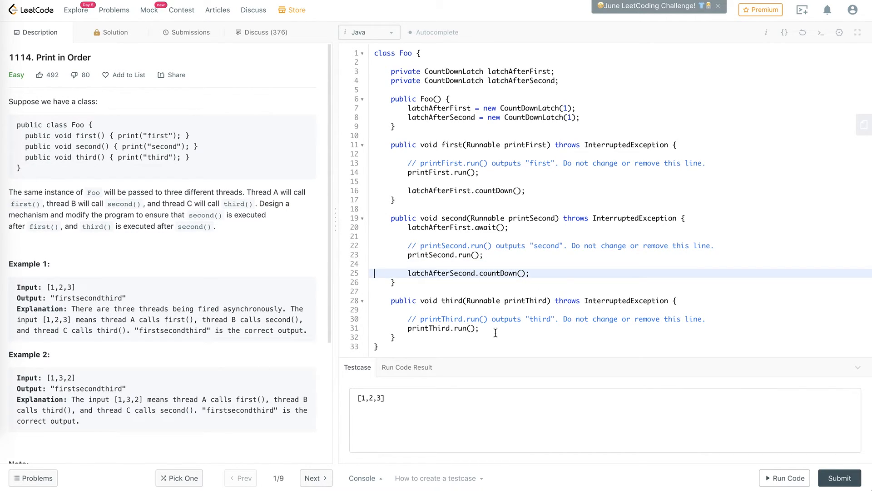
Add latchAfterSecond.await() at the start of third() before printThird.
double_click(440, 273)
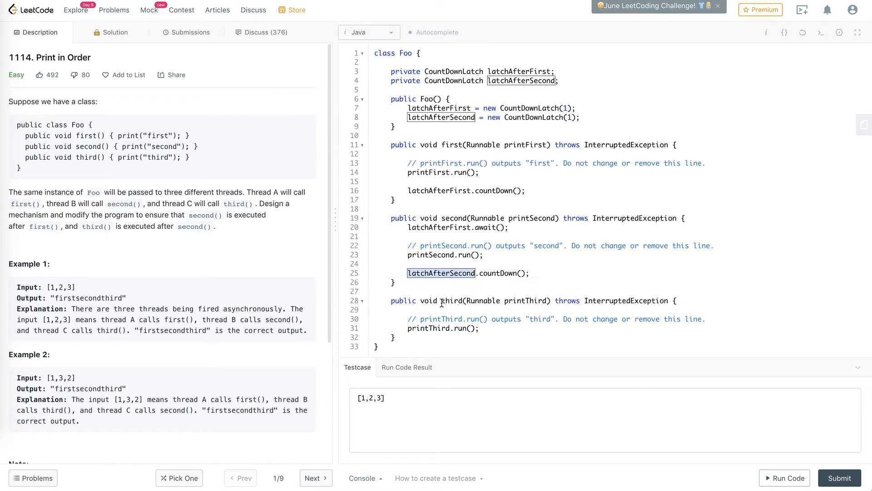
type("latchAfterSecond.await")
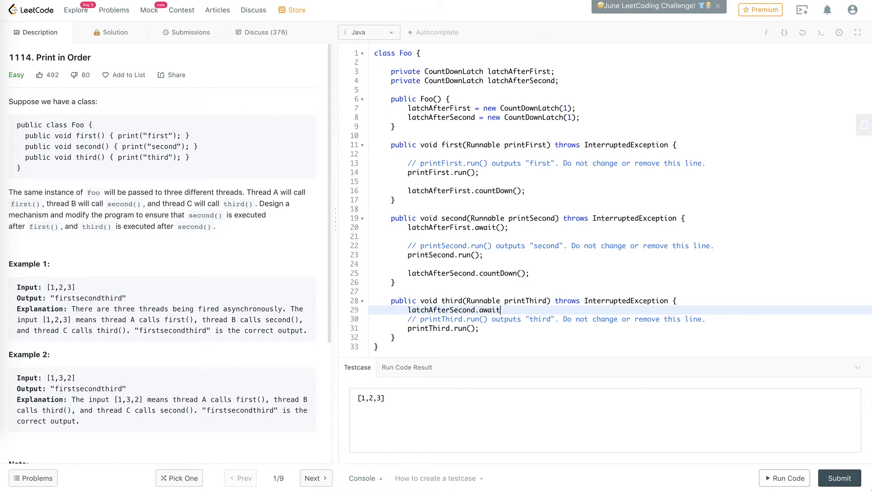
type("();")
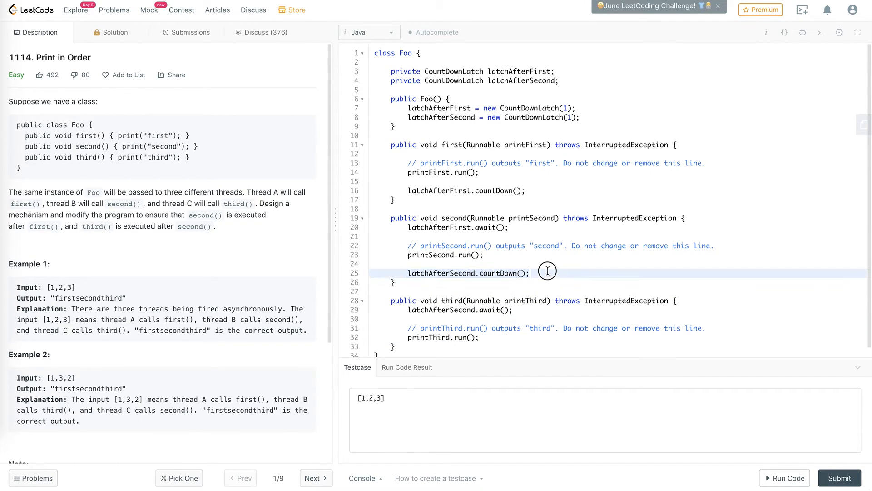
scroll("down", 3)
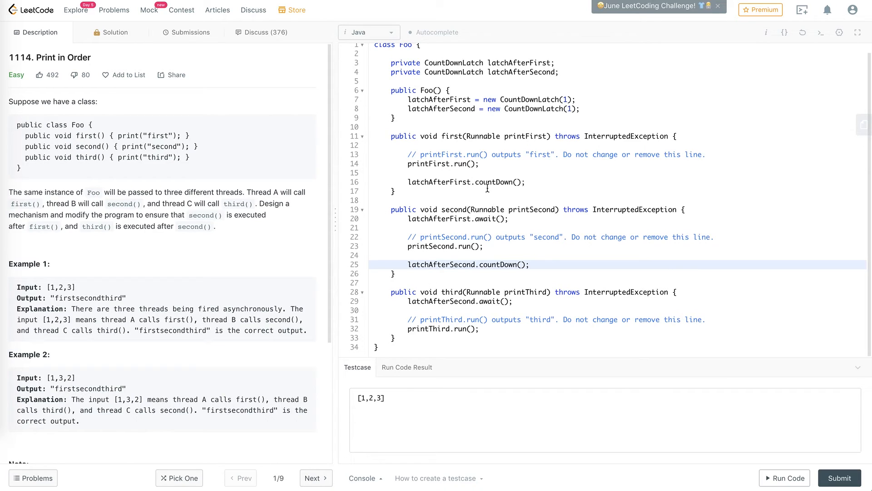
mouse_move(494, 196)
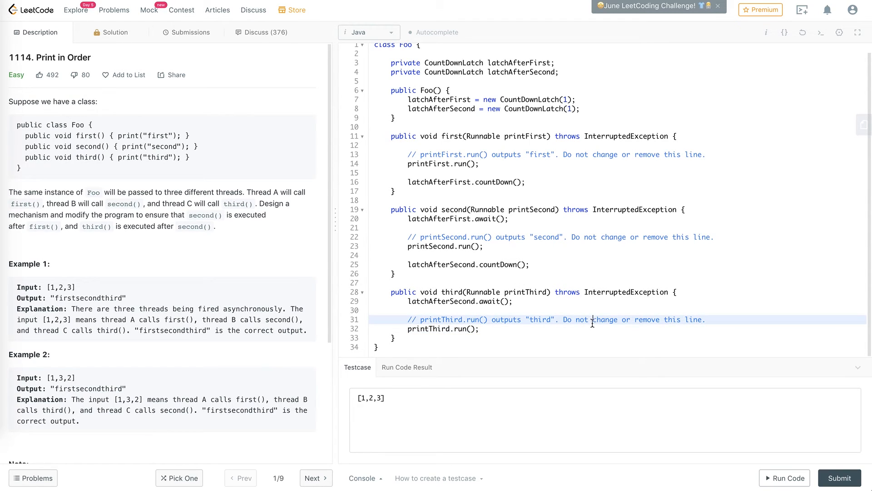
Run the code on test case [1,2,3] and get Accepted with output firstsecondthird.
left_click(785, 477)
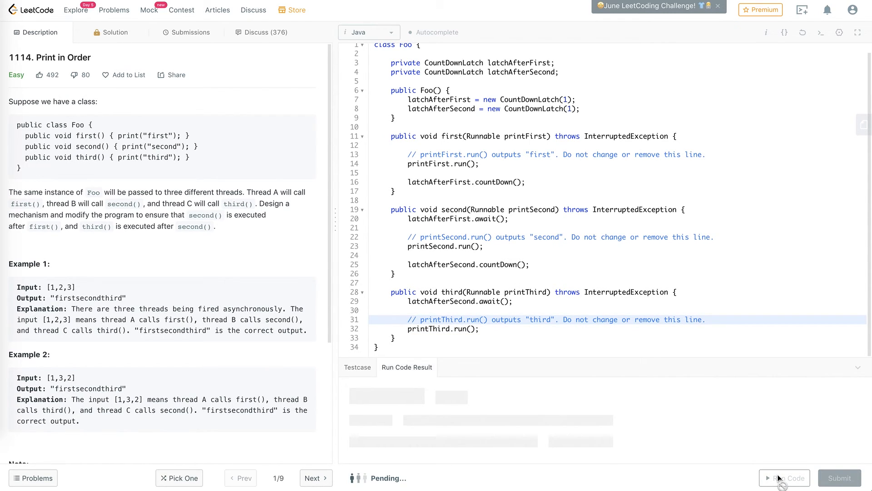
left_click(785, 478)
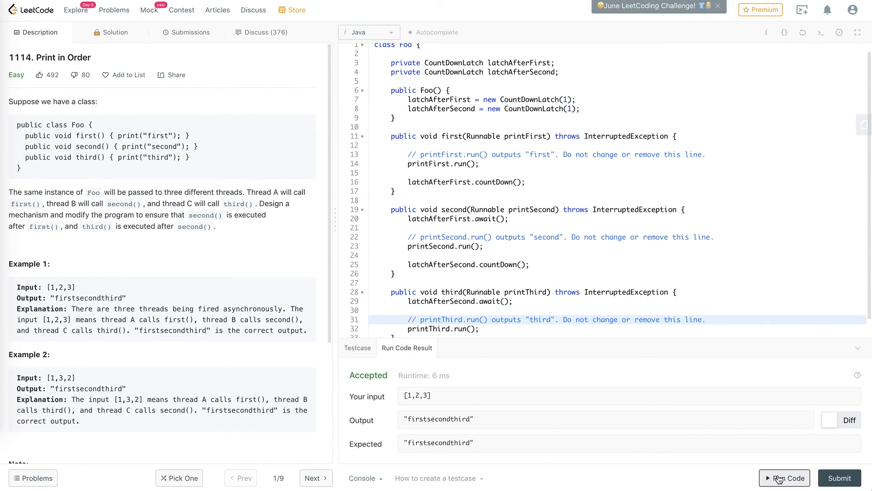
left_click(840, 477)
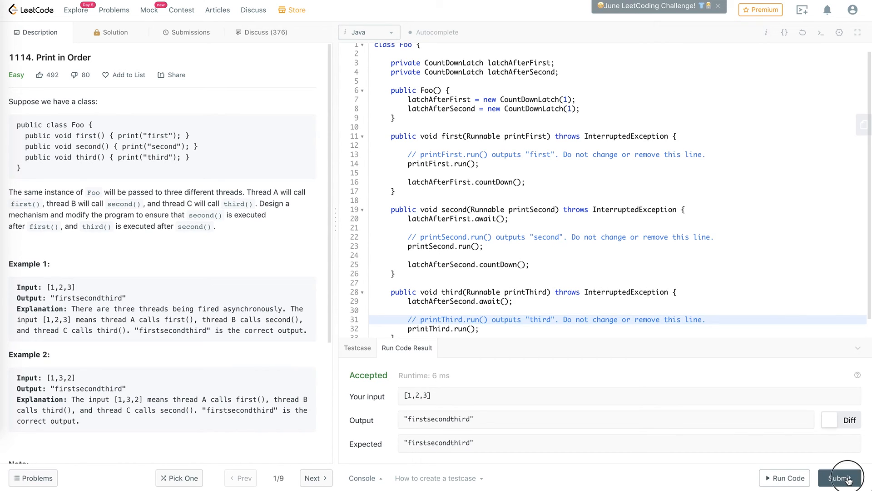
Submit the solution and get Success: Accepted in 28 ms using 40 MB.
left_click(843, 478)
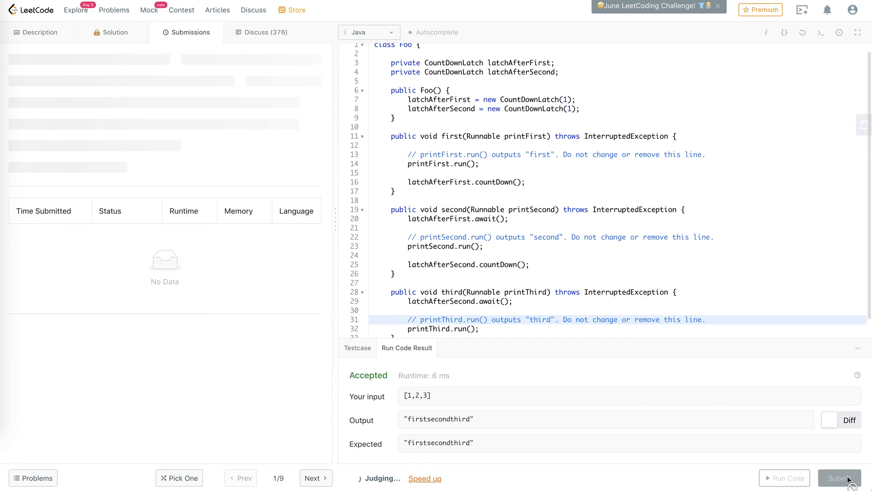
left_click(840, 478)
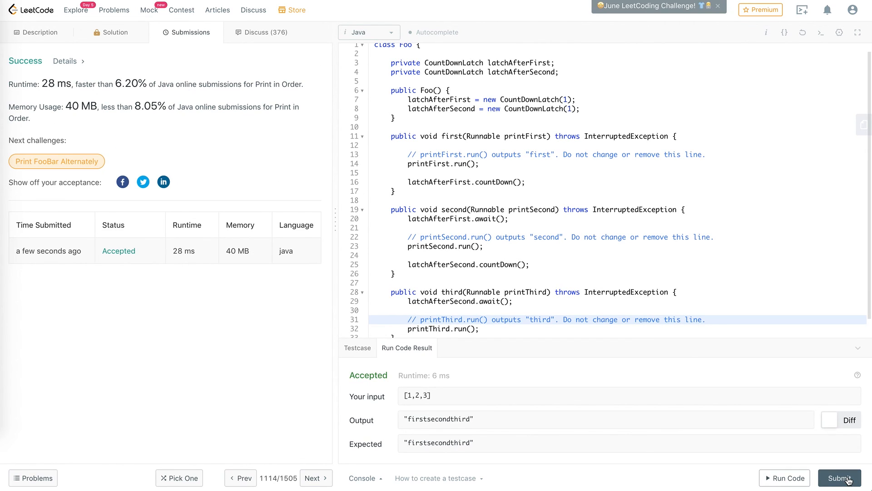